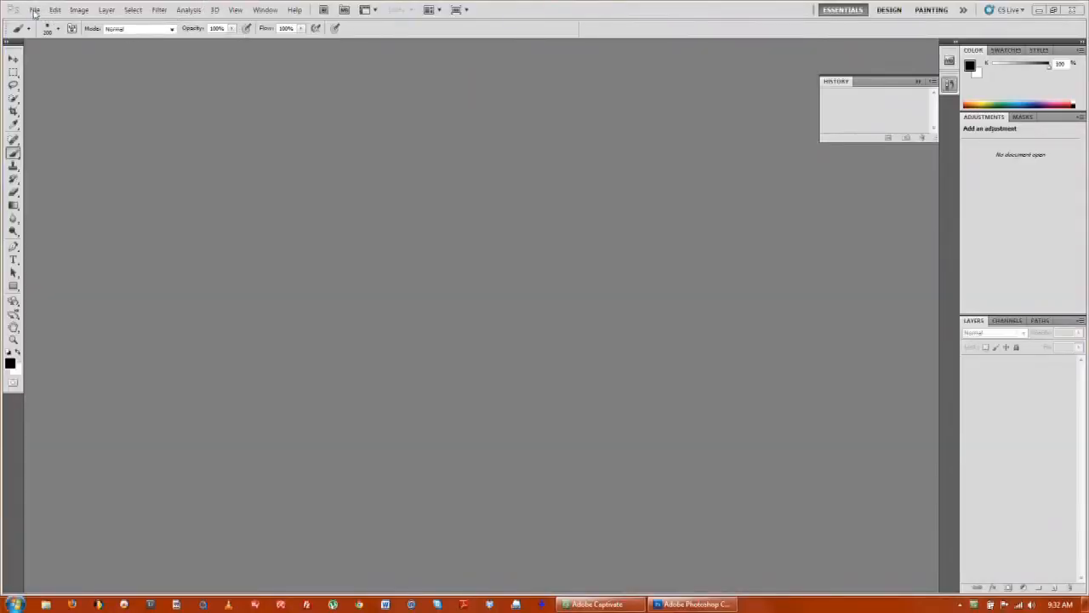
- Load the night city photo _MG_3157 from the default pictures folder via File > Open
left_click(34, 10)
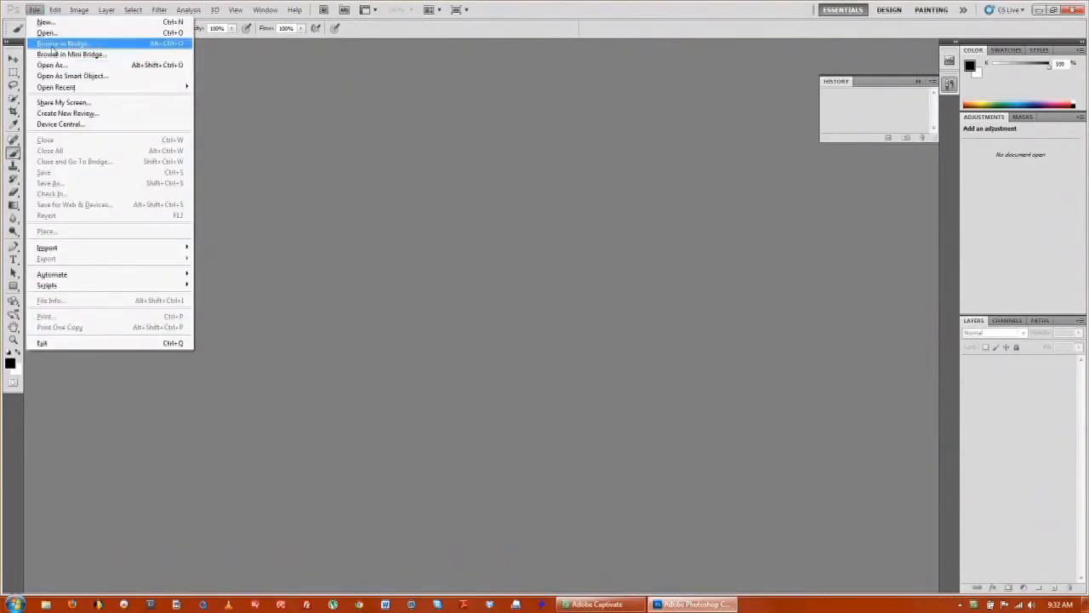
left_click(44, 34)
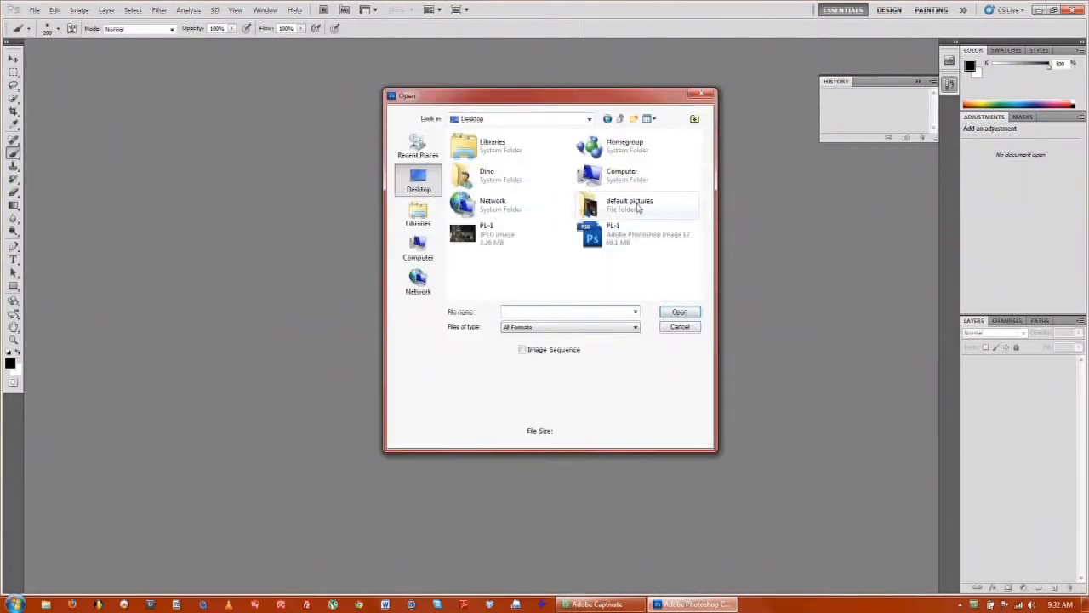
double_click(630, 205)
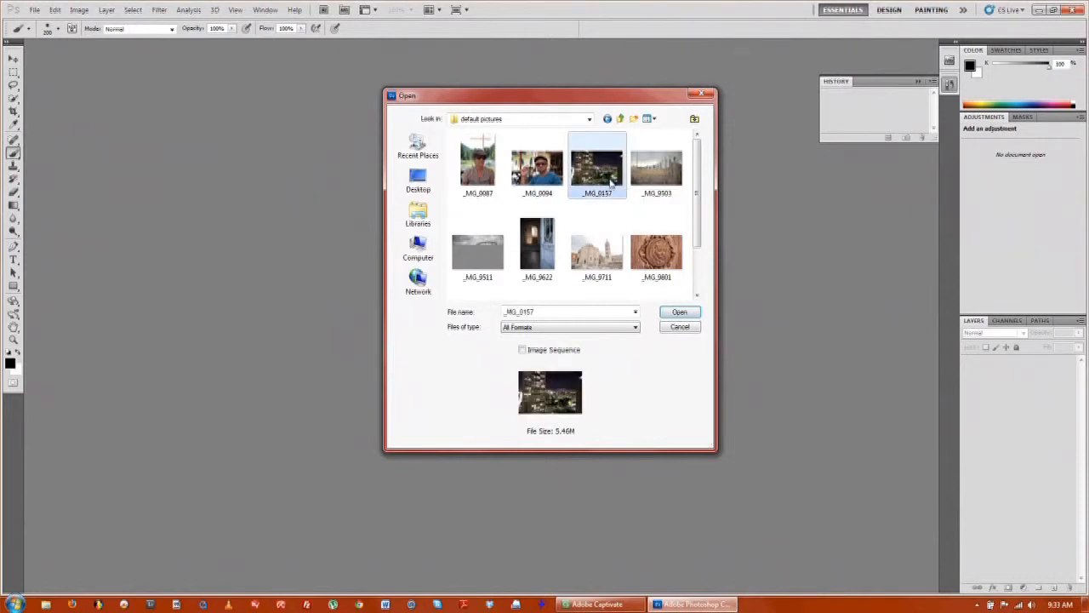
left_click(680, 311)
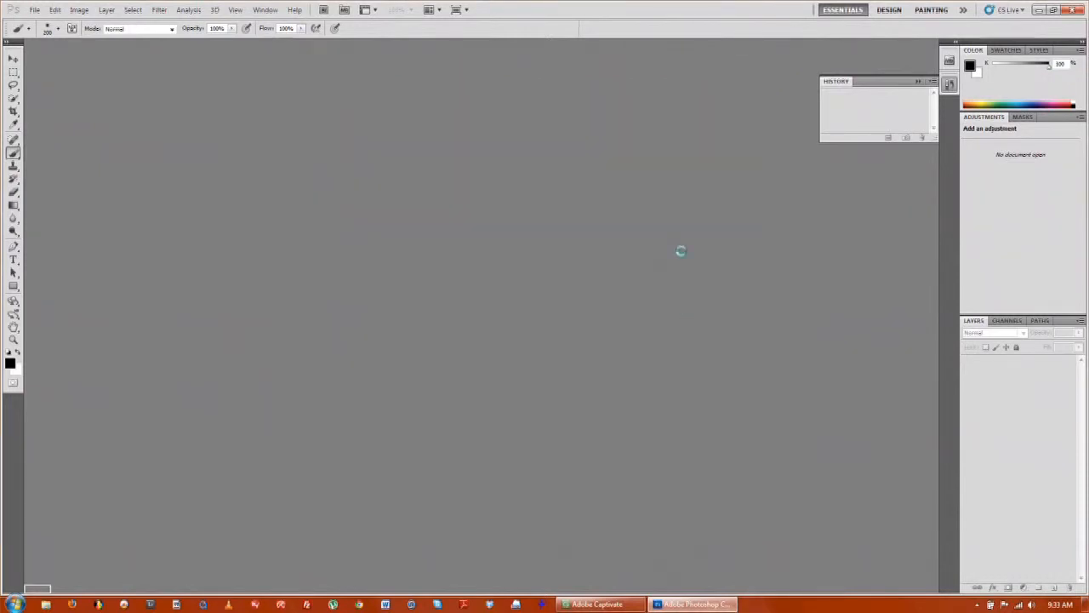
- Duplicate the opened photo's background onto a new Layer 1
left_click(34, 10)
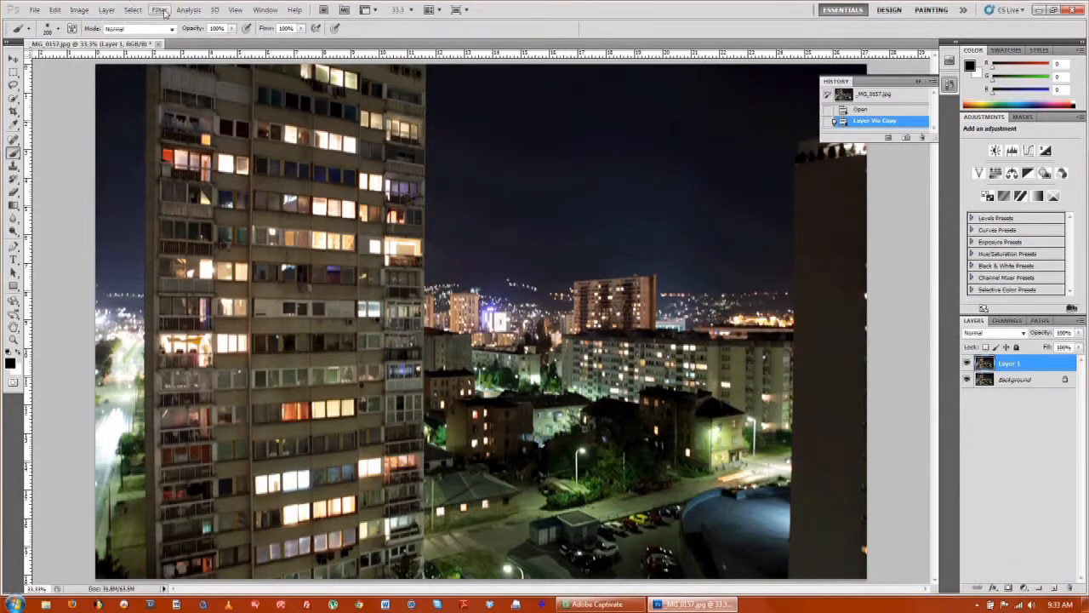
- Apply a Gaussian Blur to the duplicated Layer 1, softening the whole cityscape
left_click(160, 10)
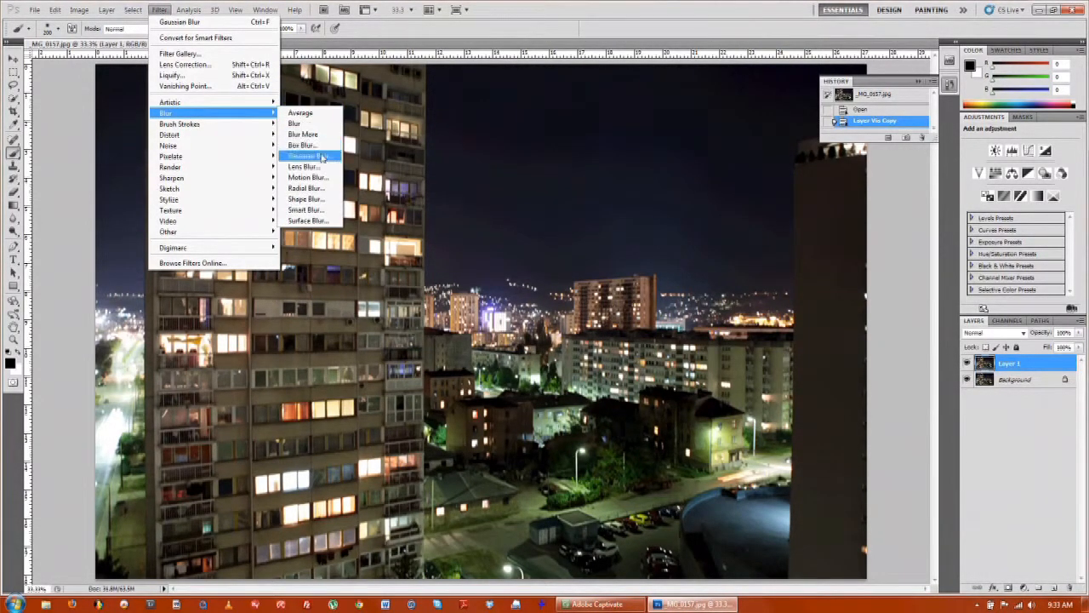
left_click(305, 155)
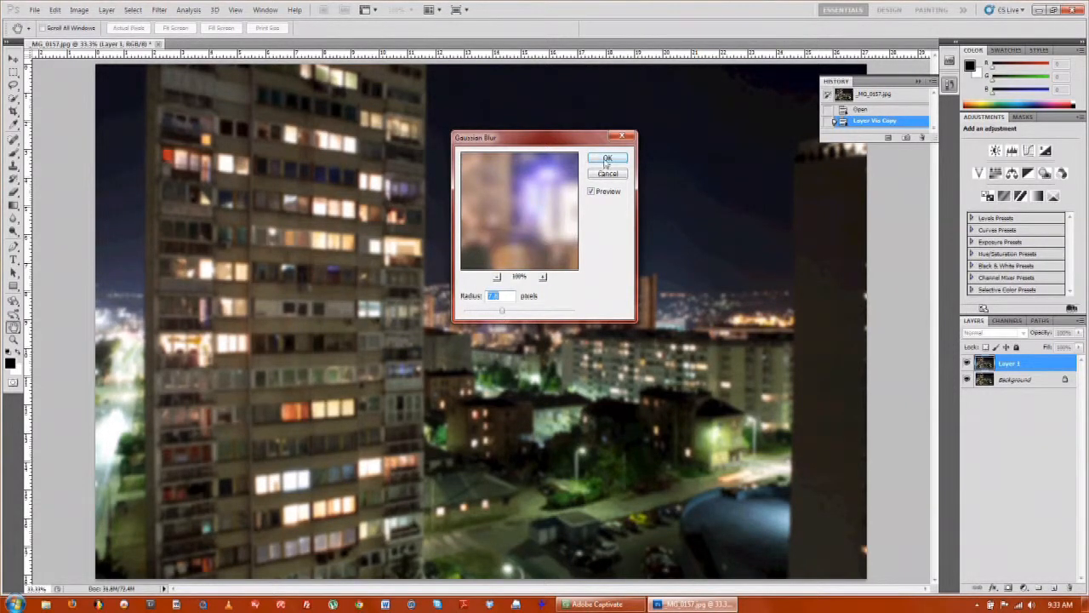
left_click(608, 157)
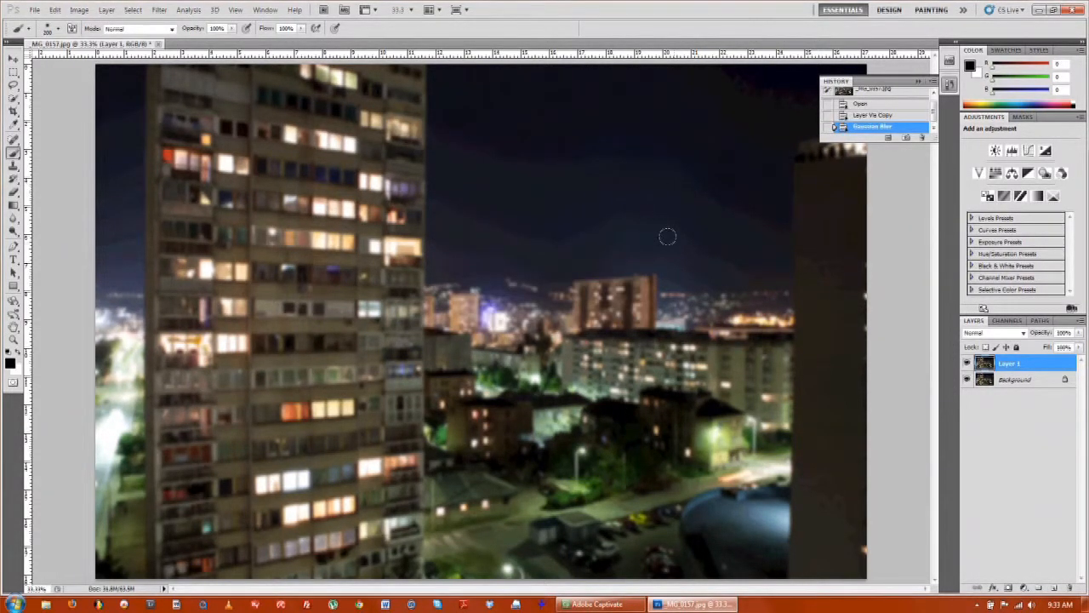